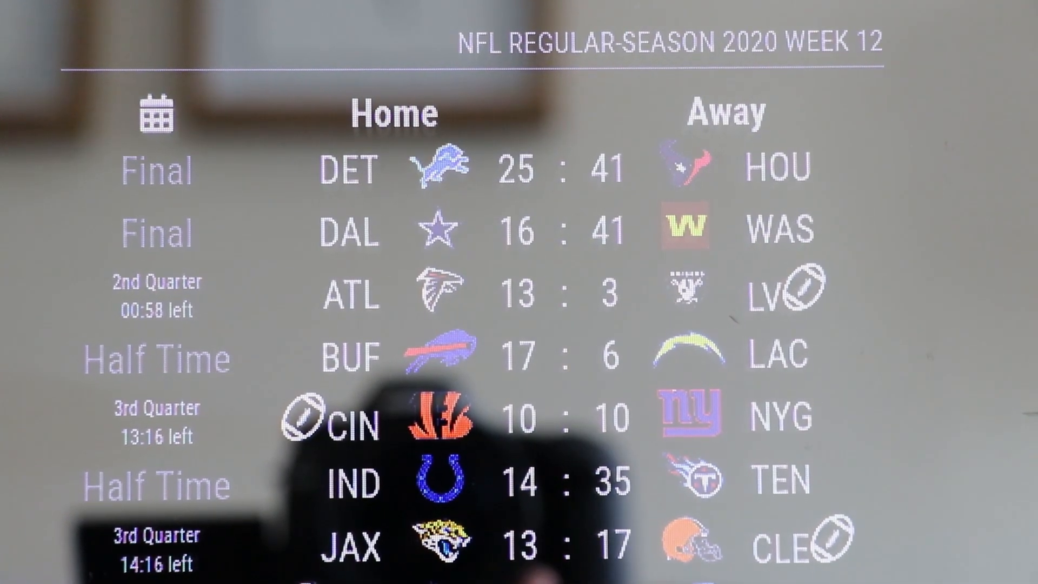
Step: Find 'nfl' in the MagicMirror modules list and go to the MMM-NFL GitHub repository
{"action": "scroll", "scroll_direction": "down", "scroll_amount": 3}
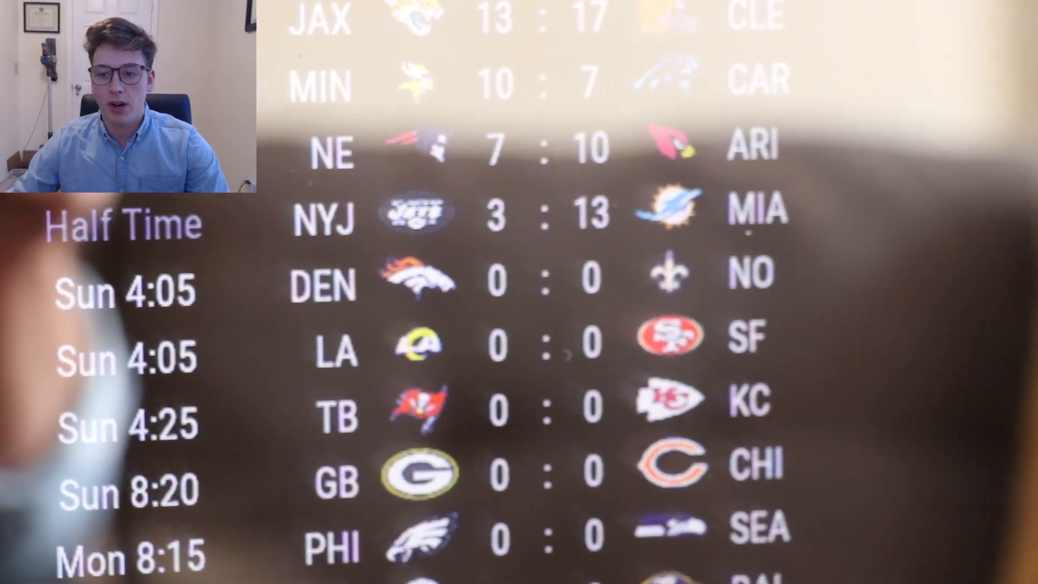
{"action": "scroll", "scroll_direction": "down", "scroll_amount": 3}
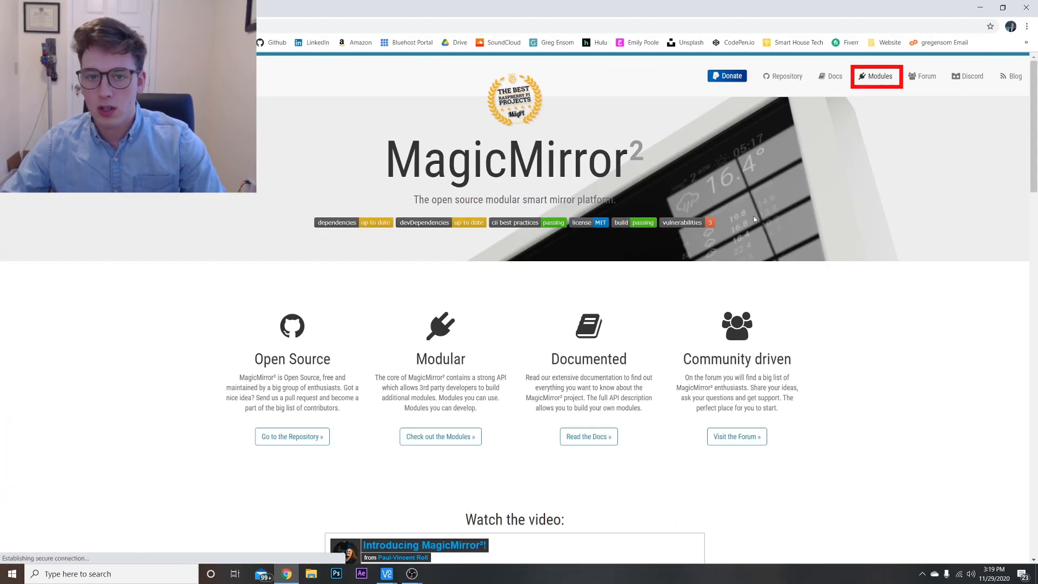
{"action": "type", "text": "nfl"}
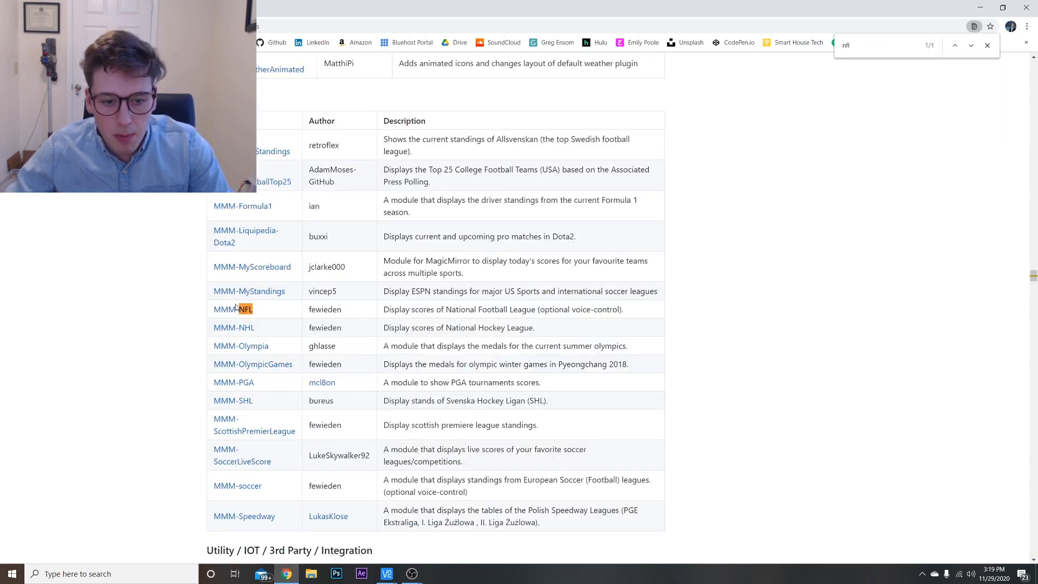
{"action": "left_click", "coordinate": [232, 308]}
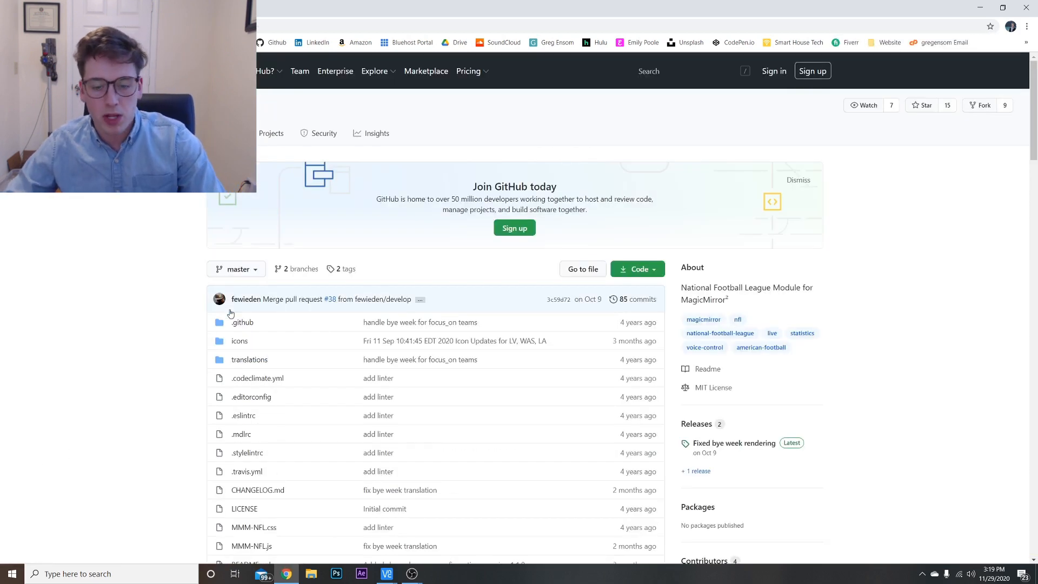
Step: Scroll the MMM-NFL README down to its Installation section
{"action": "scroll", "scroll_direction": "down", "scroll_amount": 3}
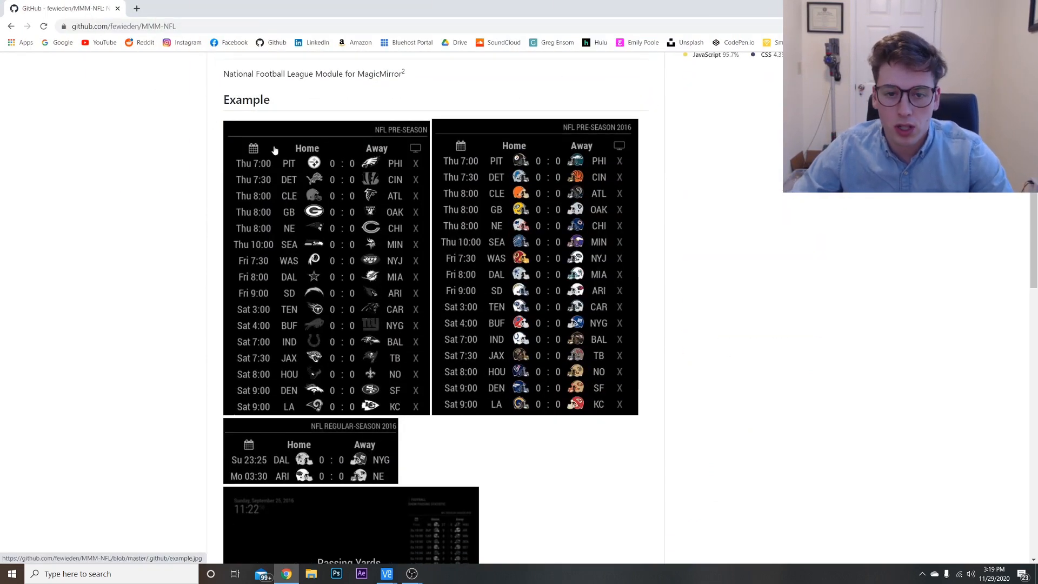
{"action": "scroll", "scroll_direction": "down", "scroll_amount": 3}
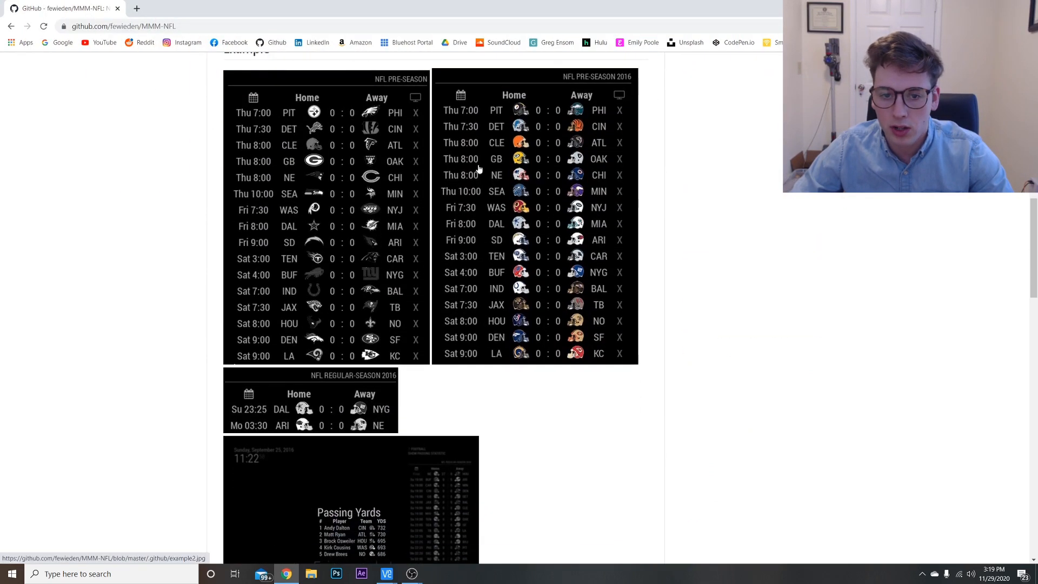
{"action": "mouse_move", "coordinate": [378, 305]}
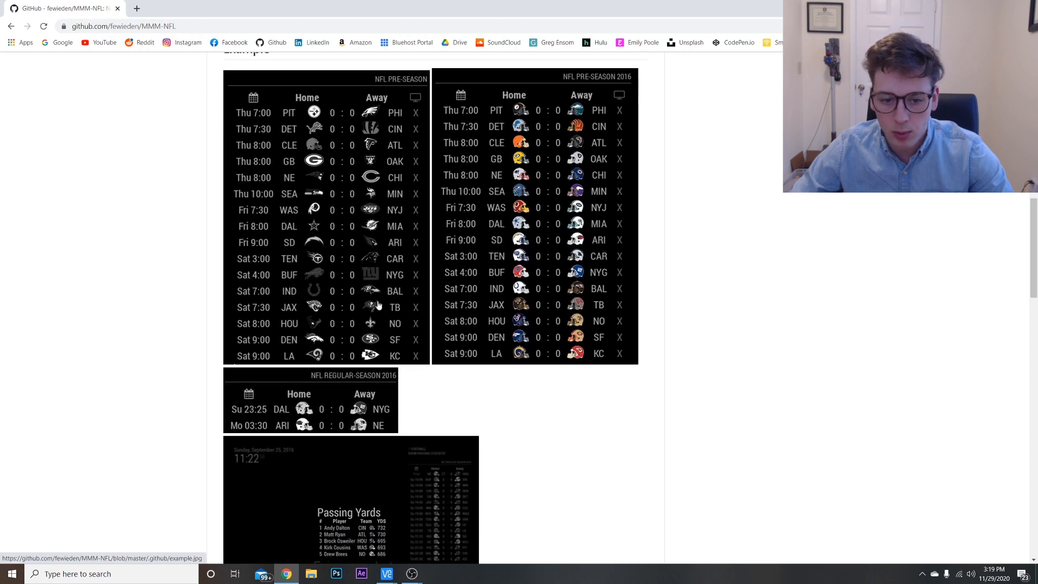
{"action": "scroll", "scroll_direction": "down", "scroll_amount": 3}
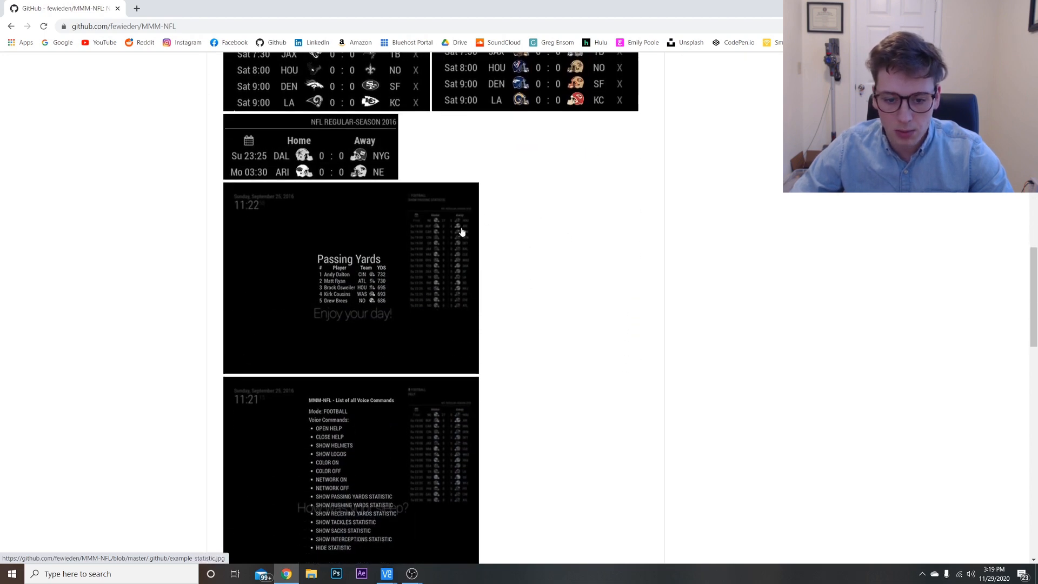
{"action": "scroll", "scroll_direction": "down", "scroll_amount": 3}
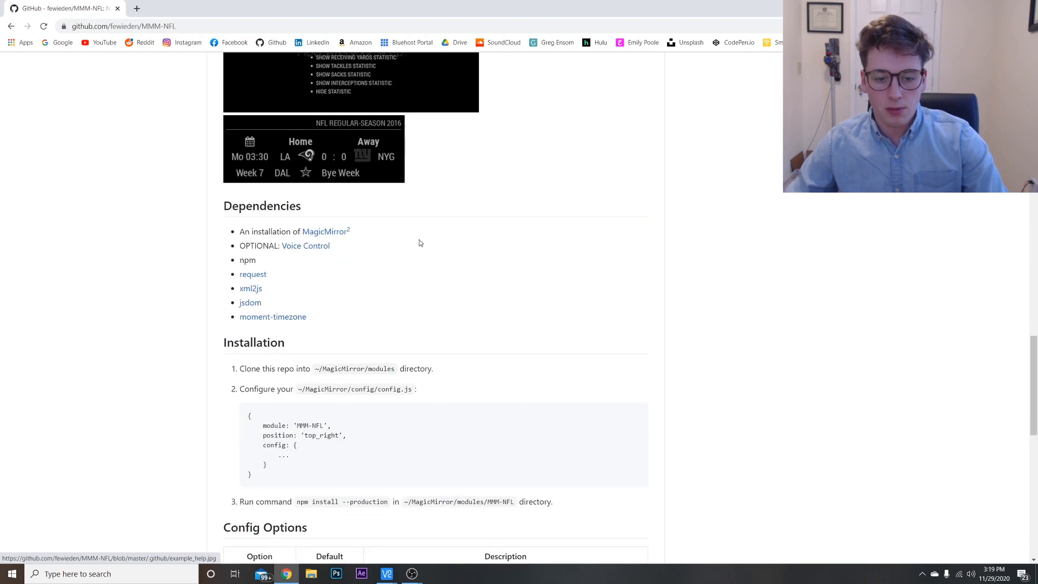
{"action": "scroll", "scroll_direction": "down", "scroll_amount": 3}
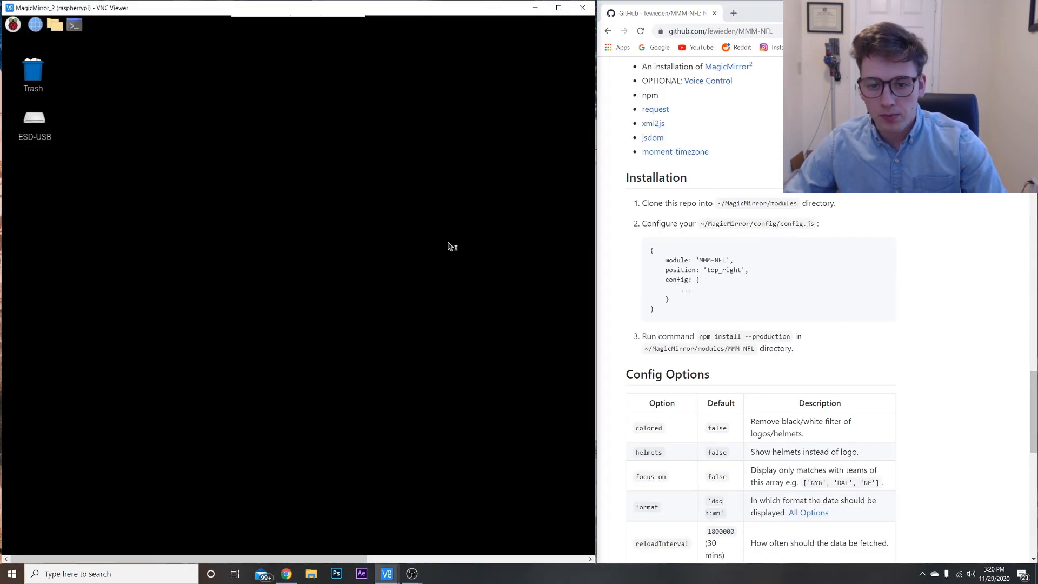
Step: Start LXTerminal on the Pi and cd into MagicMirror/modules
{"action": "left_click", "coordinate": [73, 25]}
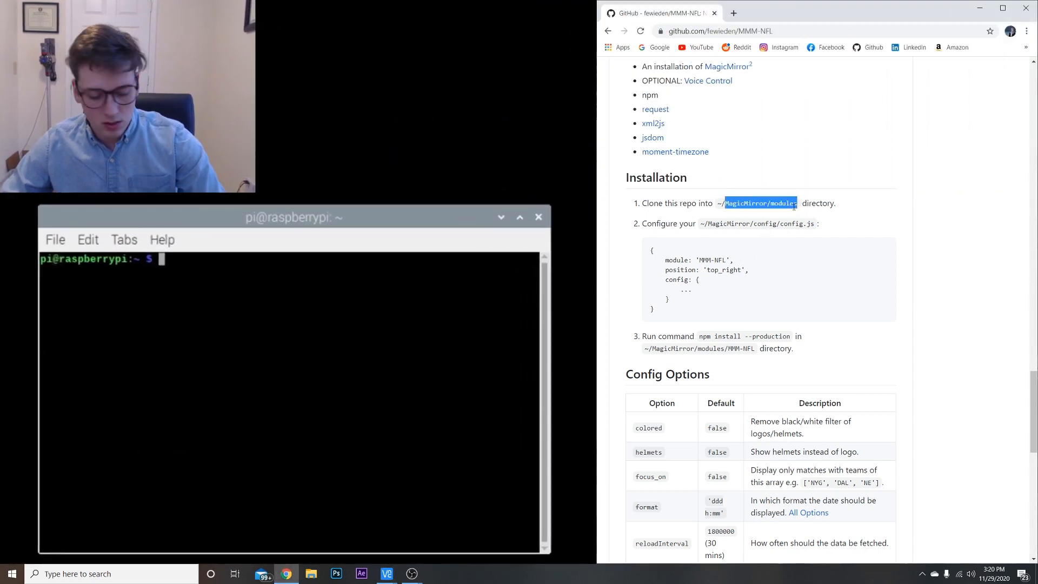
{"action": "type", "text": "cd MagicMirror/modules"}
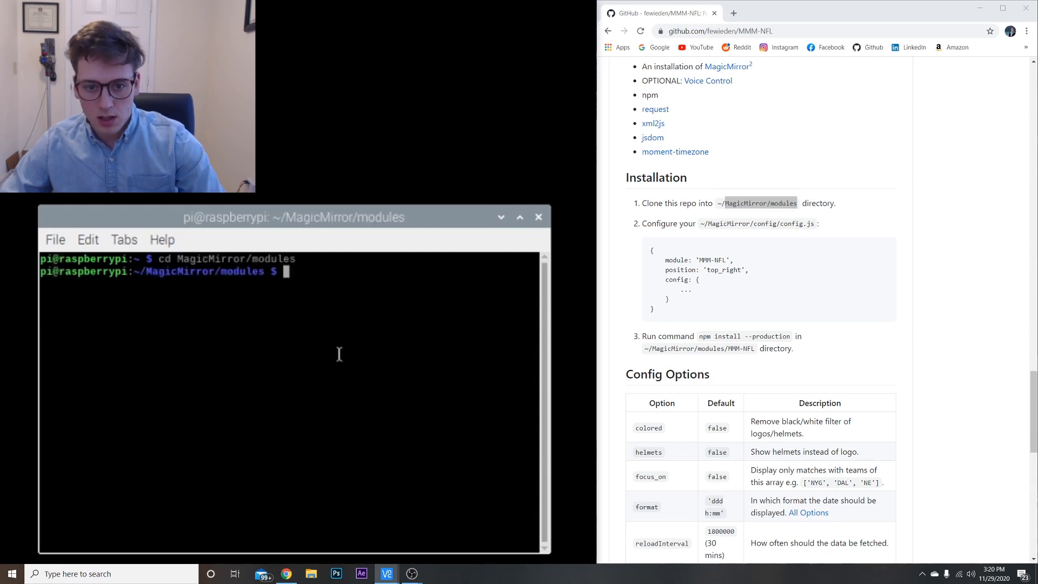
{"action": "mouse_move", "coordinate": [819, 219]}
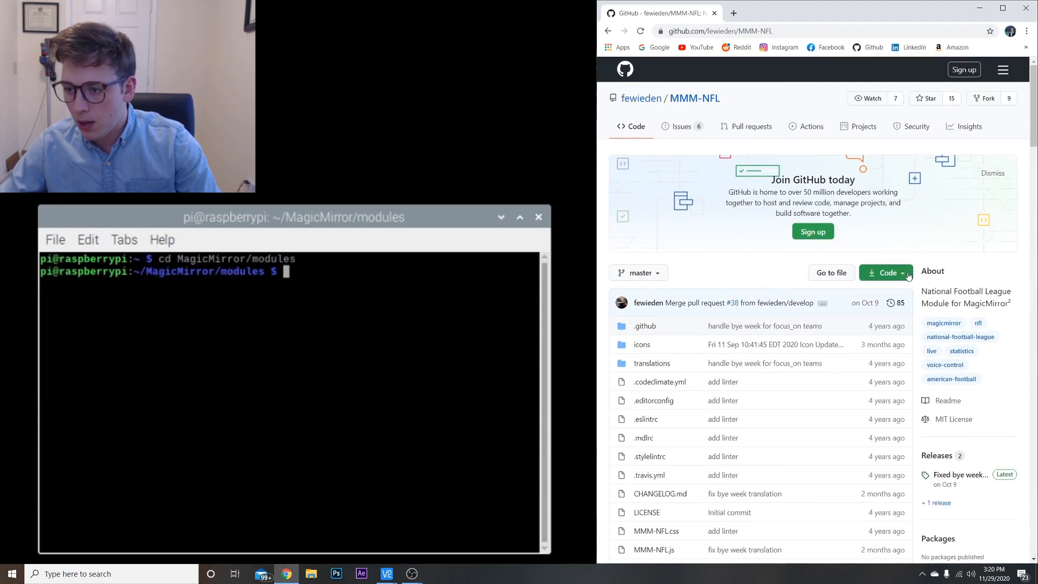
{"action": "left_click", "coordinate": [886, 272]}
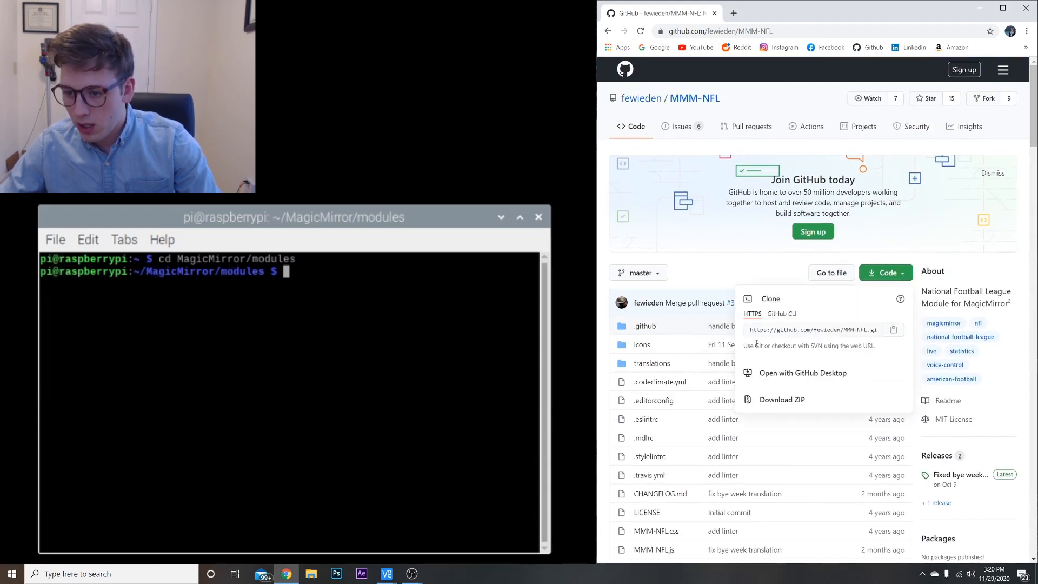
{"action": "left_click", "coordinate": [813, 329]}
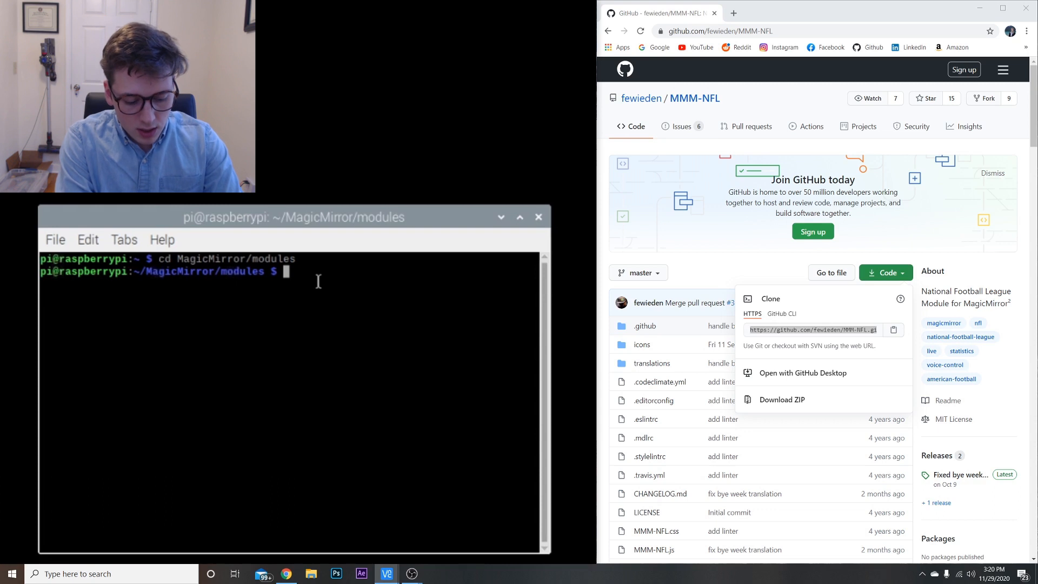
{"action": "type", "text": "git clone"}
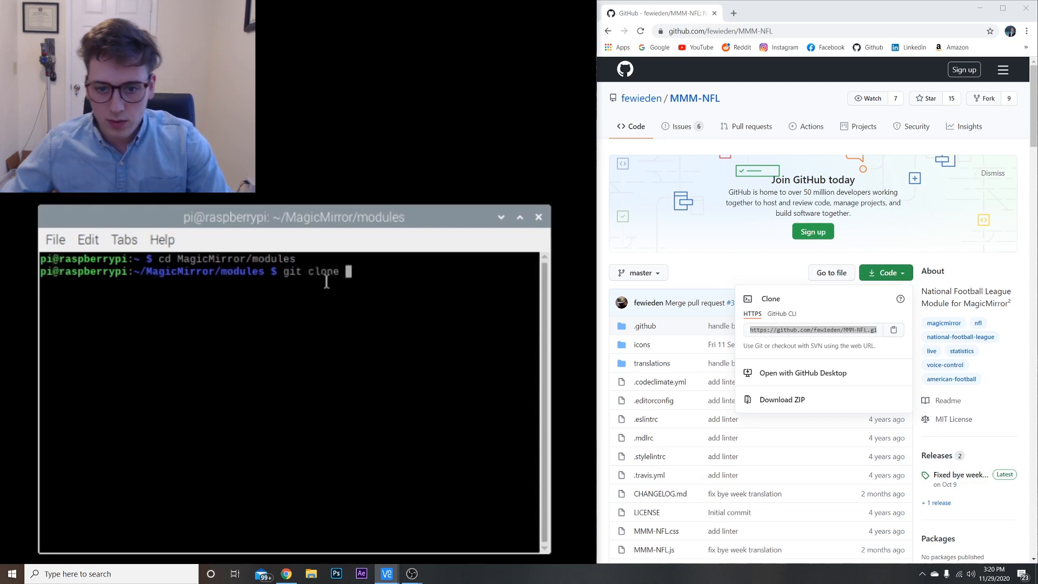
{"action": "type", "text": "https://github.com/fewieden/MMM-NFL.git"}
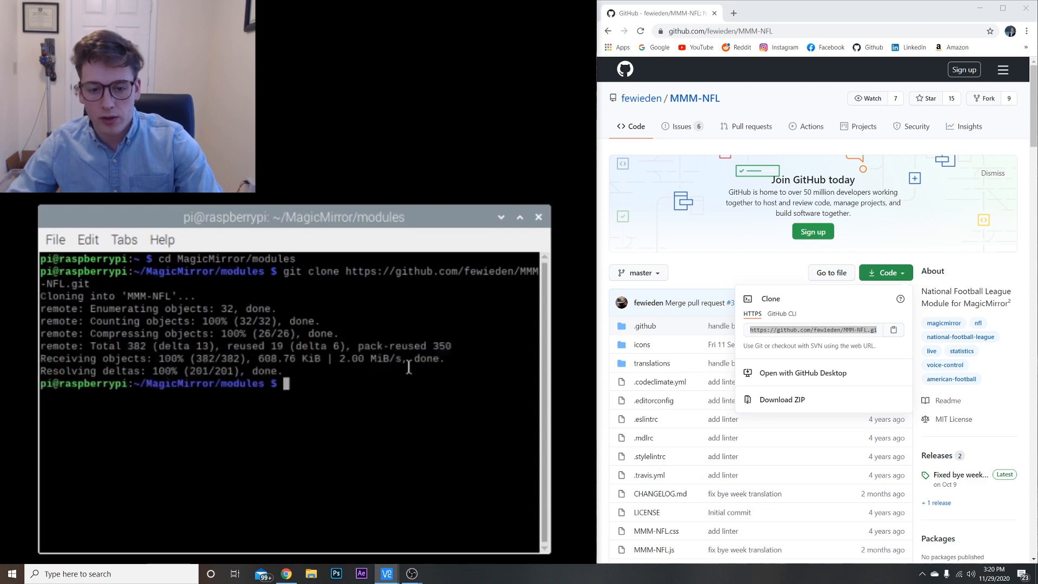
Step: Change into the newly cloned MMM-NFL directory
{"action": "type", "text": "cd"}
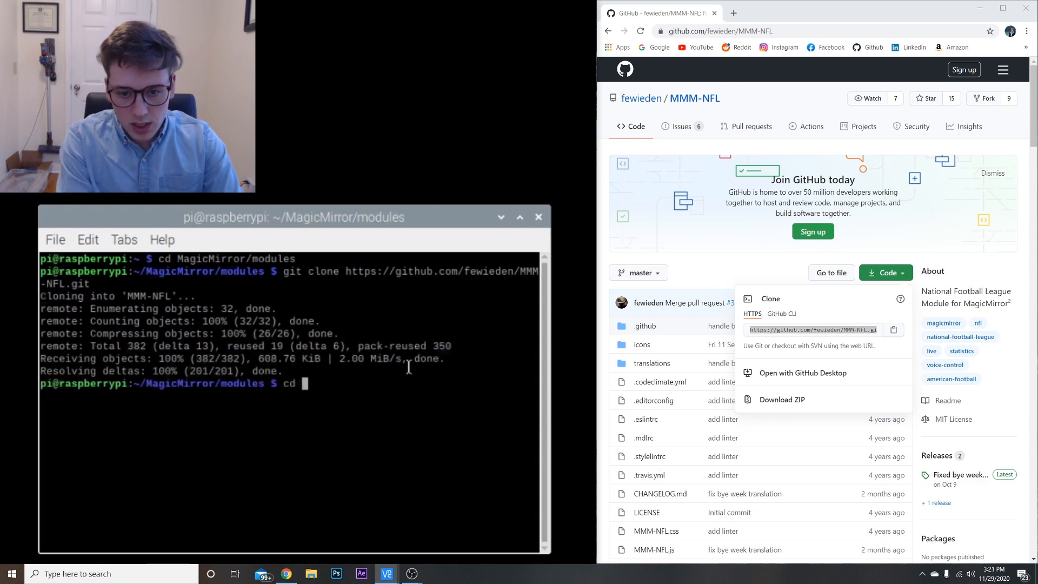
{"action": "type", "text": "MMM-N"}
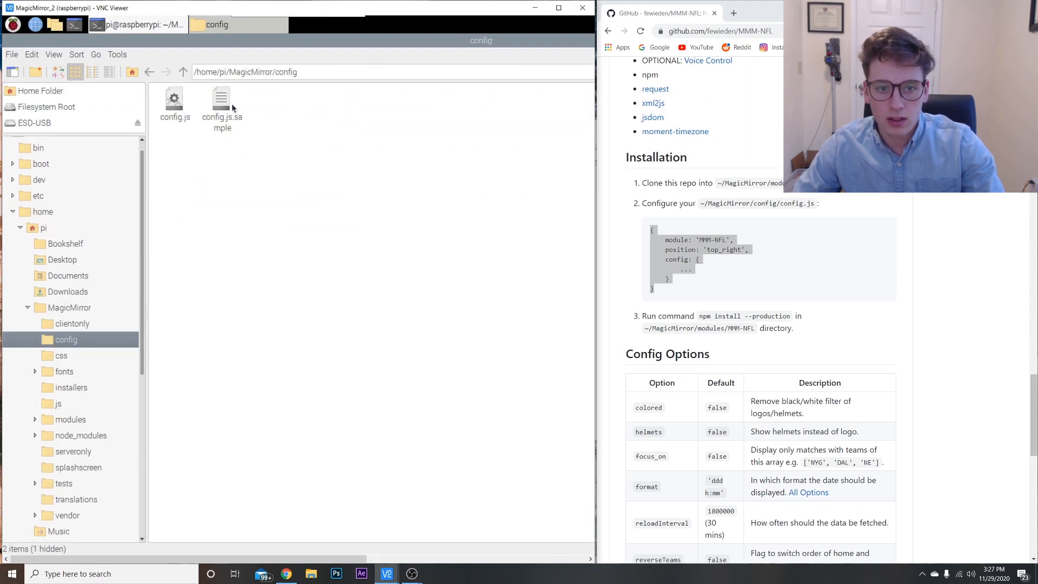
Step: Open config.js from ~/MagicMirror/config in Geany and scroll to the MMM-NFL block
{"action": "left_click", "coordinate": [175, 100]}
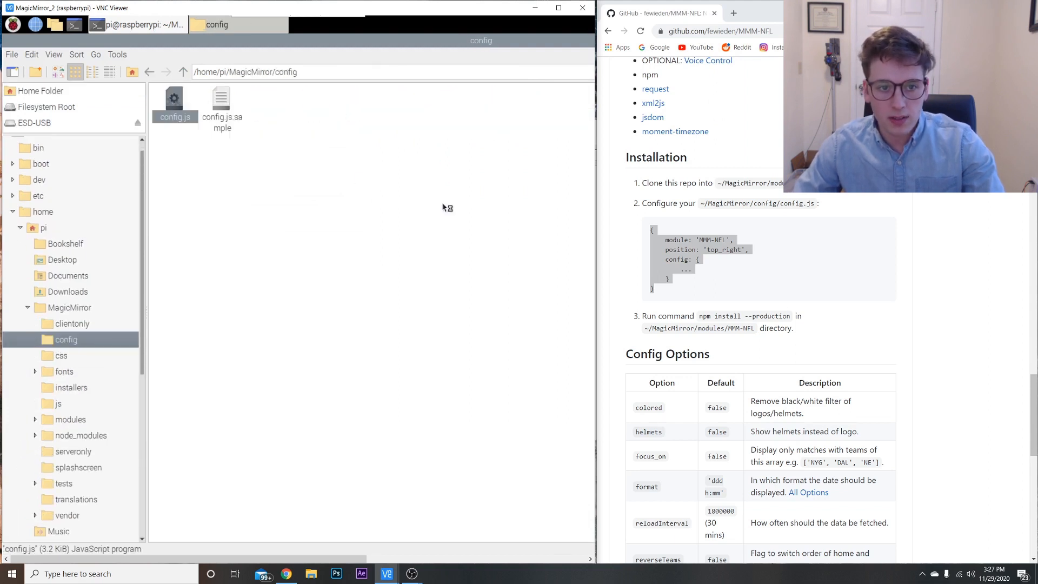
{"action": "double_click", "coordinate": [174, 98]}
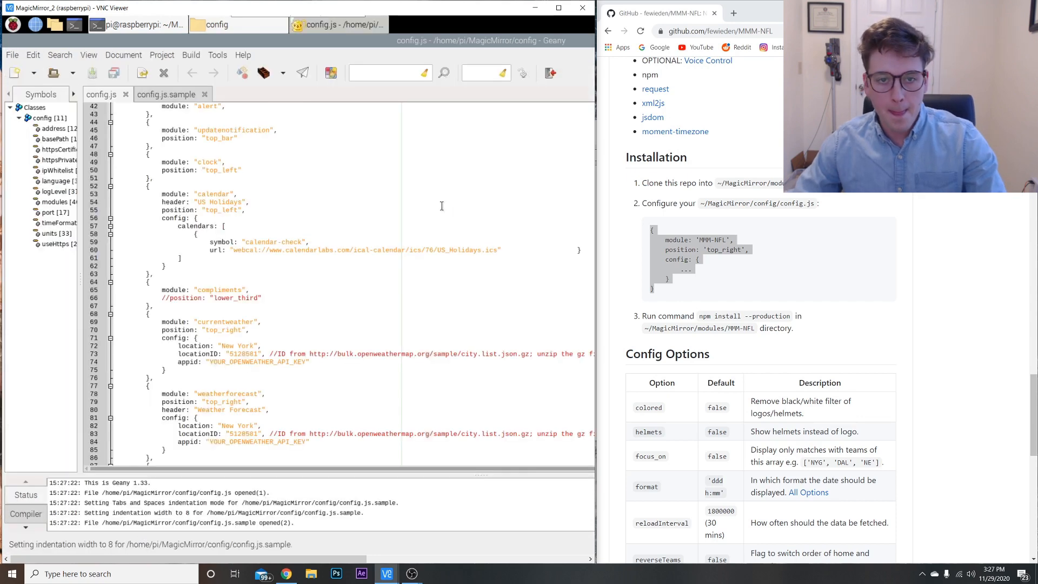
{"action": "scroll", "scroll_direction": "down", "scroll_amount": 3}
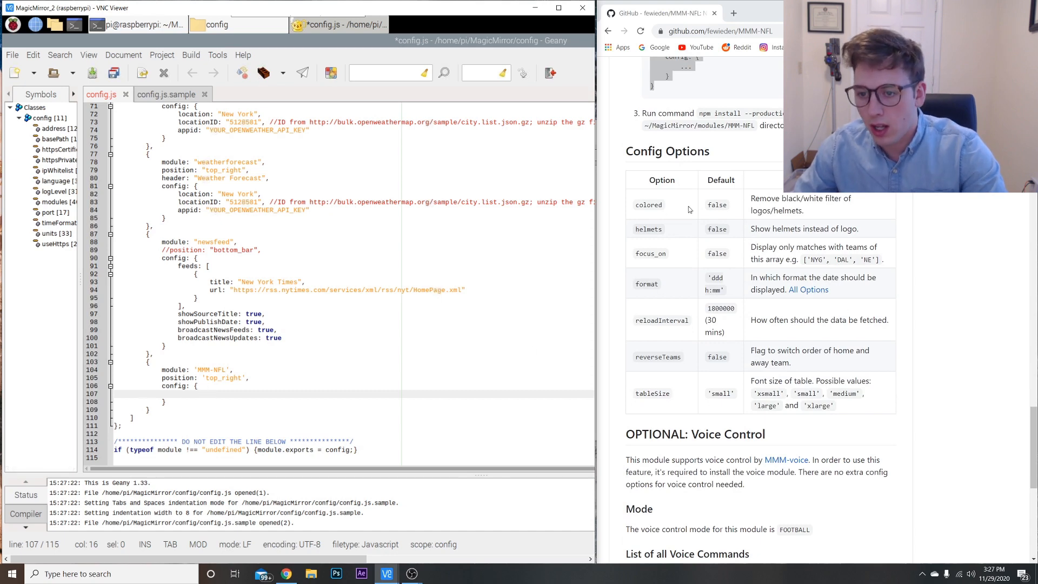
{"action": "mouse_move", "coordinate": [751, 229]}
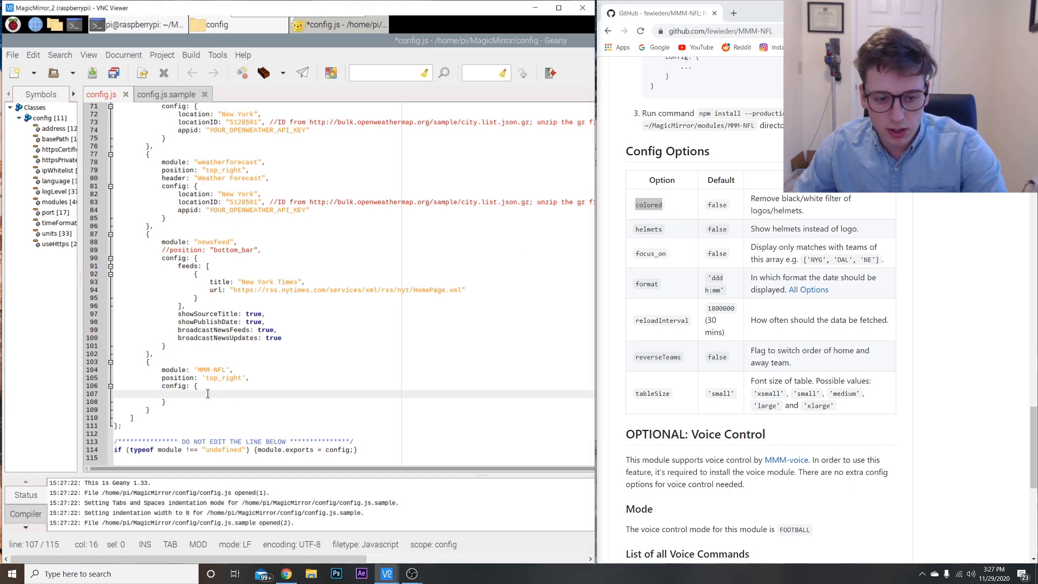
Step: Add colored: true, inside the MMM-NFL config braces
{"action": "type", "text": "colored"}
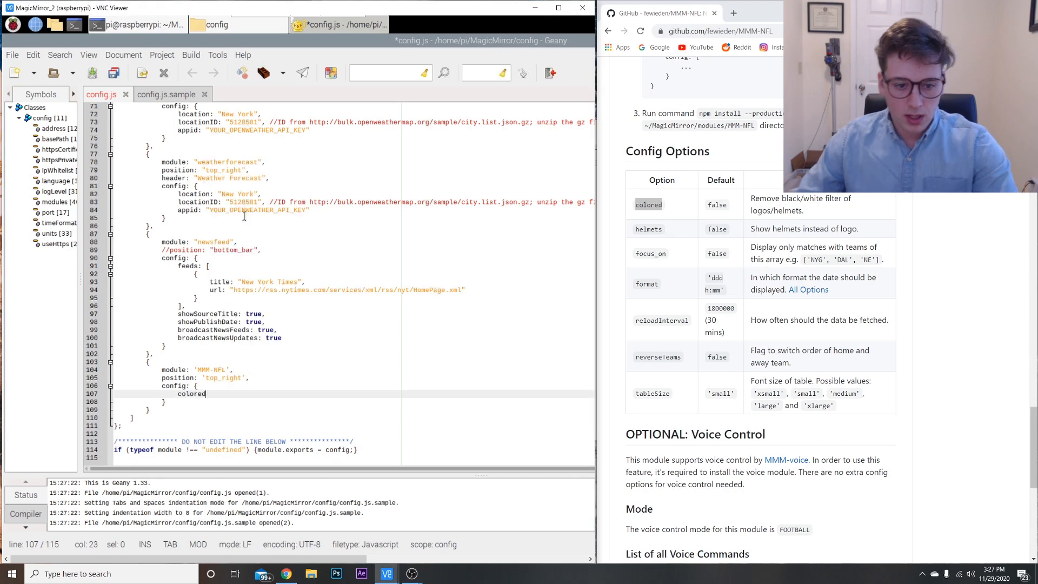
{"action": "type", "text": ":"}
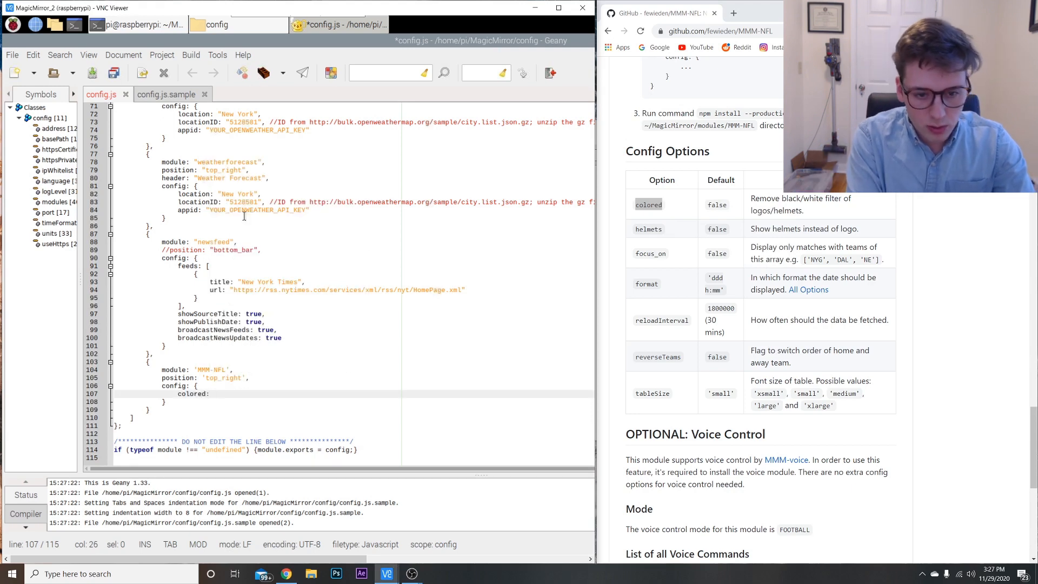
{"action": "type", "text": "true,"}
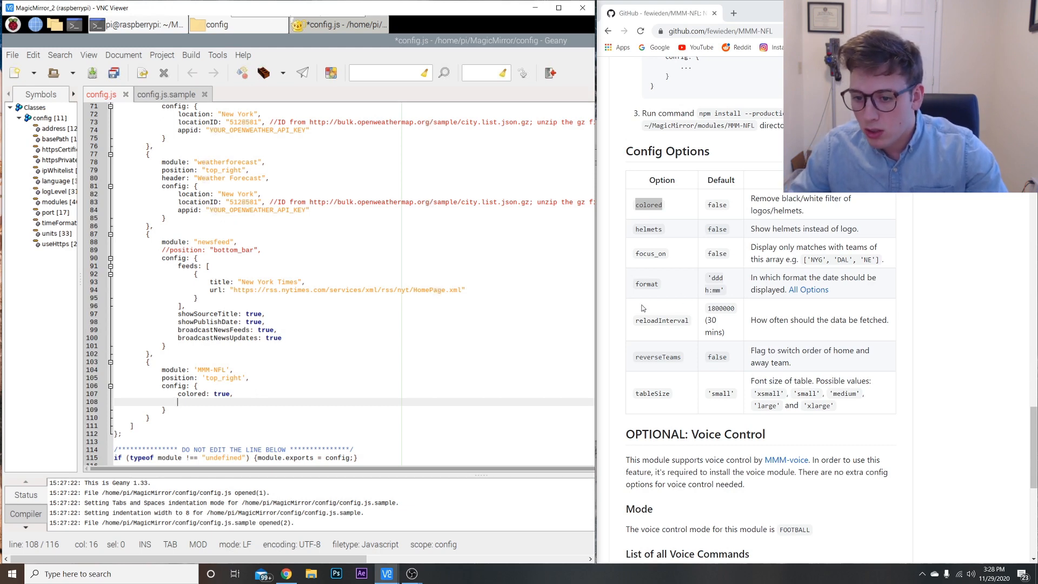
Step: Add reloadInterval: 10 * 60 * 1000, with a '10 minutes' comment below colored
{"action": "double_click", "coordinate": [662, 320]}
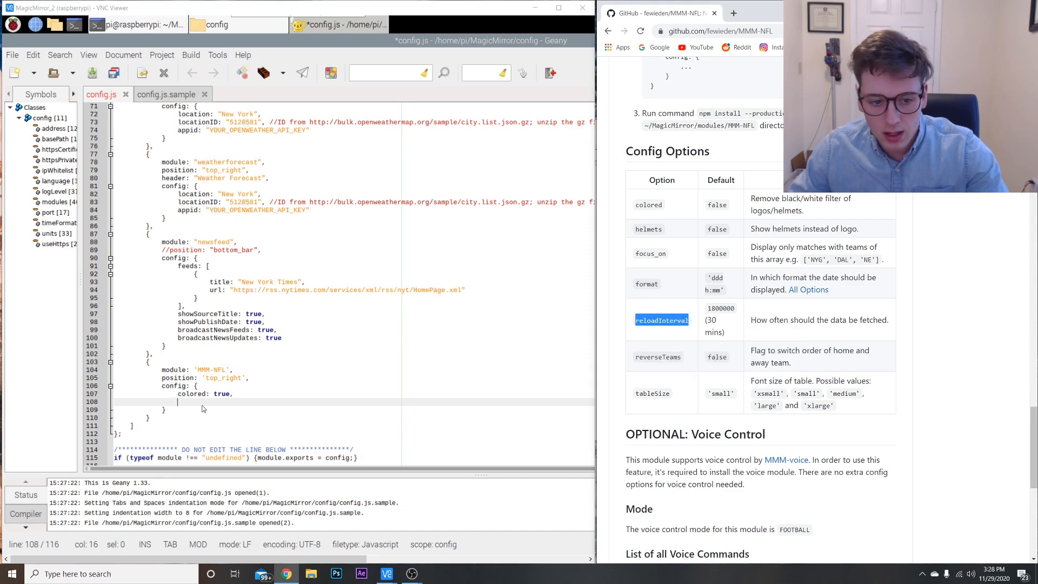
{"action": "type", "text": "reloadInterval"}
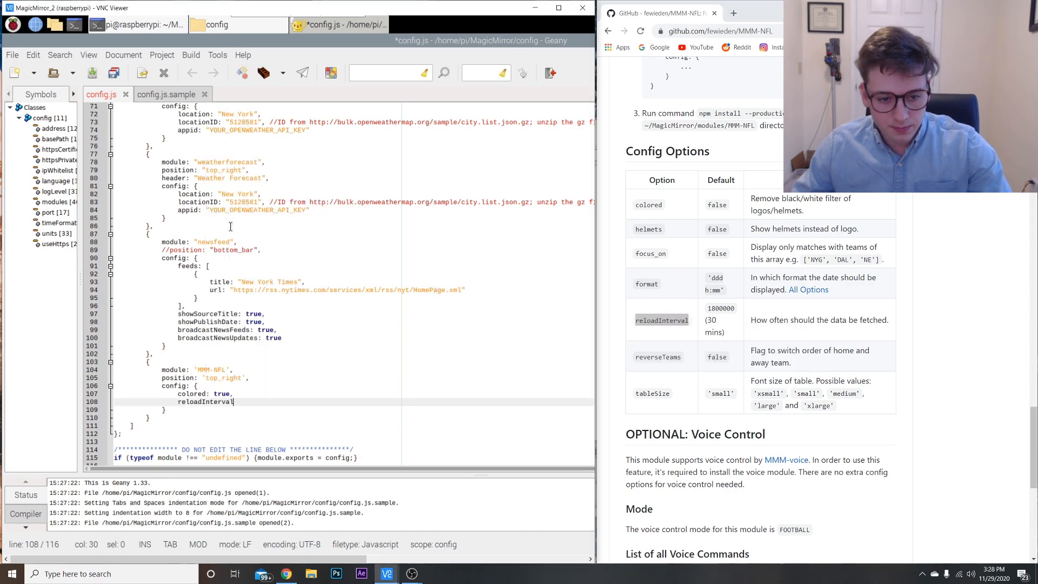
{"action": "type", "text": ":"}
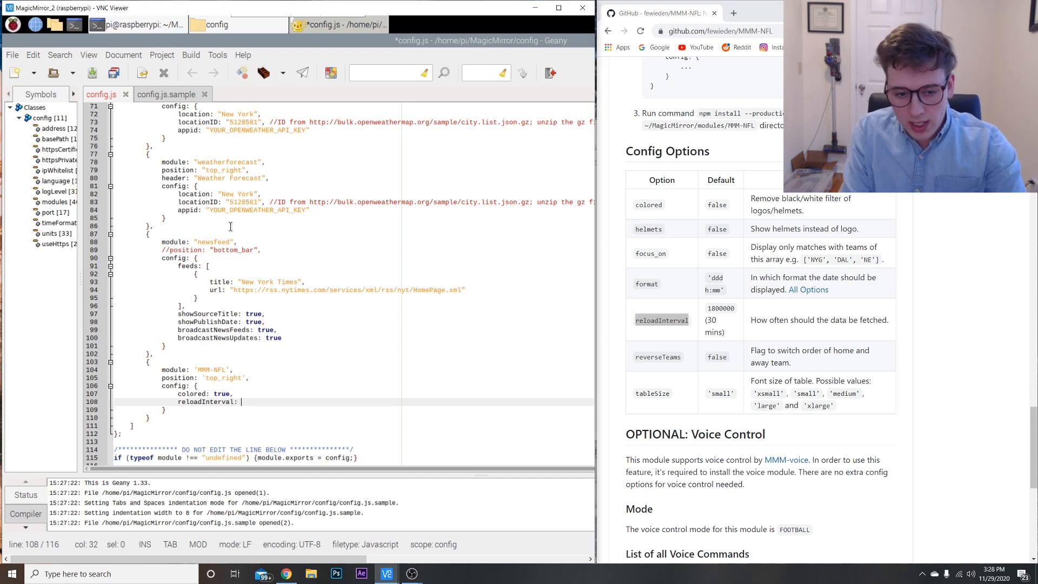
{"action": "type", "text": "10 *"}
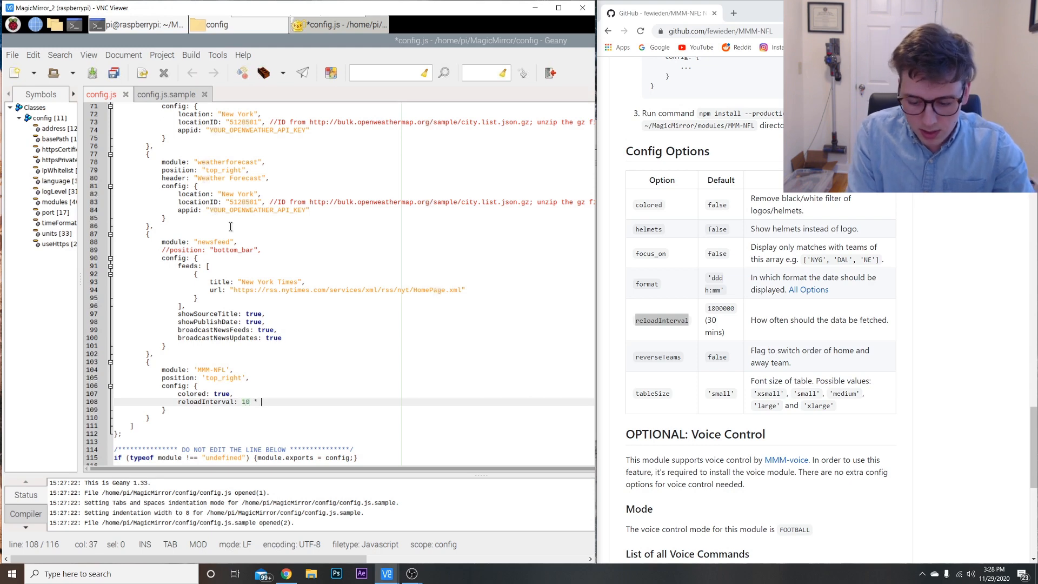
{"action": "type", "text": "60 * 1000, //10 minutes"}
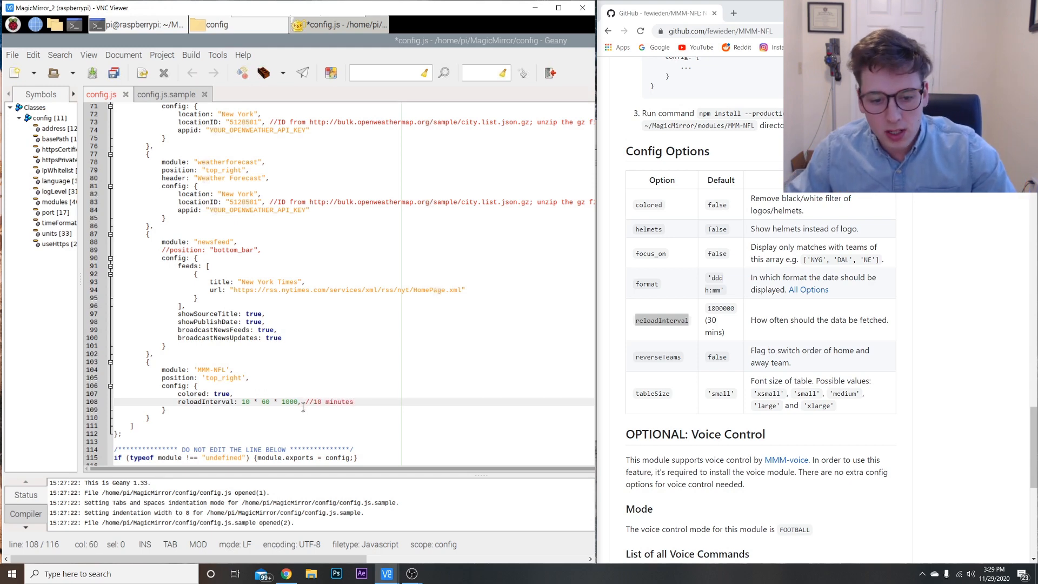
{"action": "double_click", "coordinate": [290, 402]}
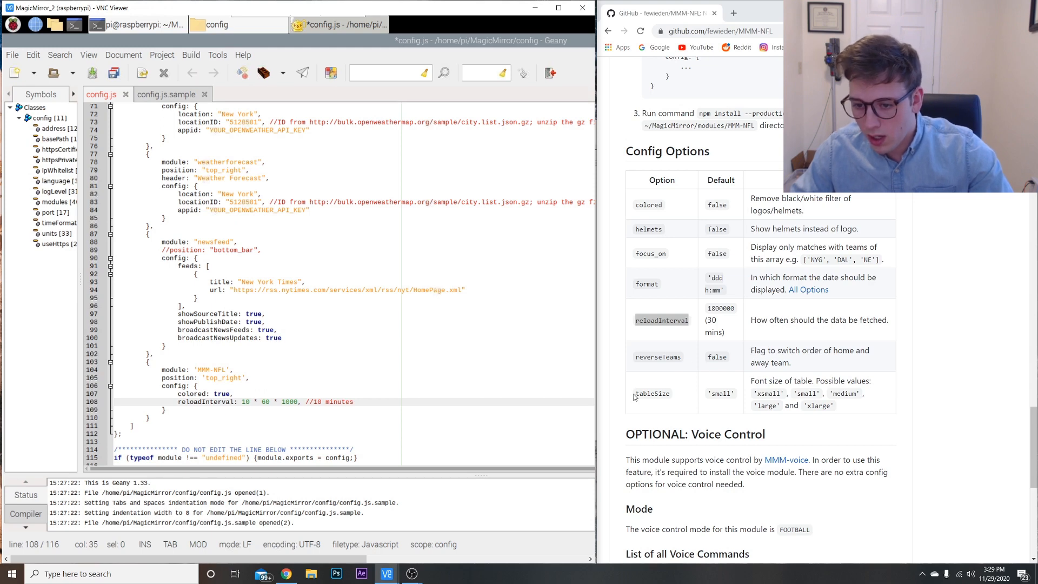
Step: Add tableSize: "small", on a new line after reloadInterval
{"action": "left_click", "coordinate": [373, 402]}
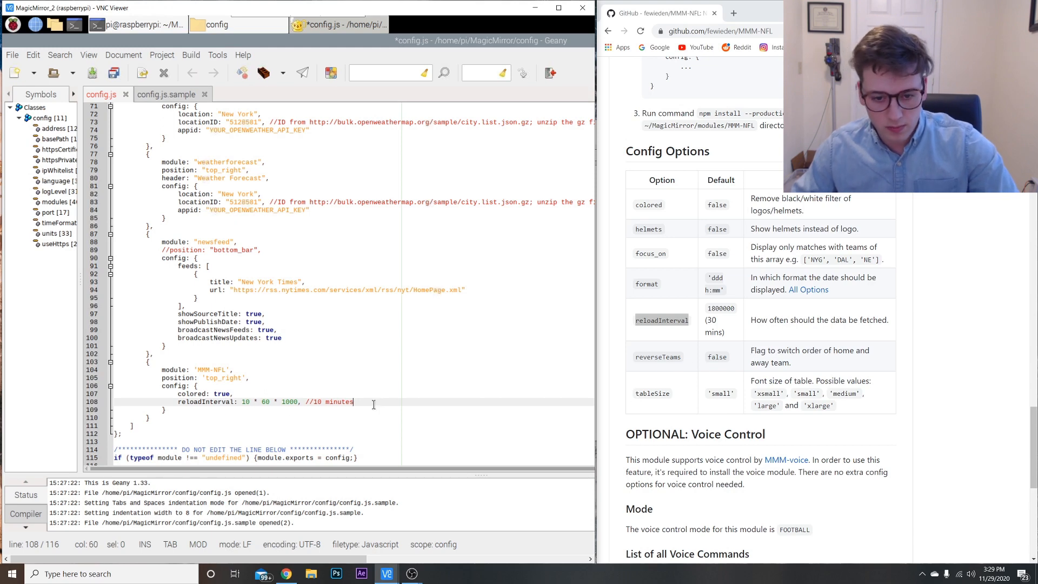
{"action": "type", "text": "tableSize"}
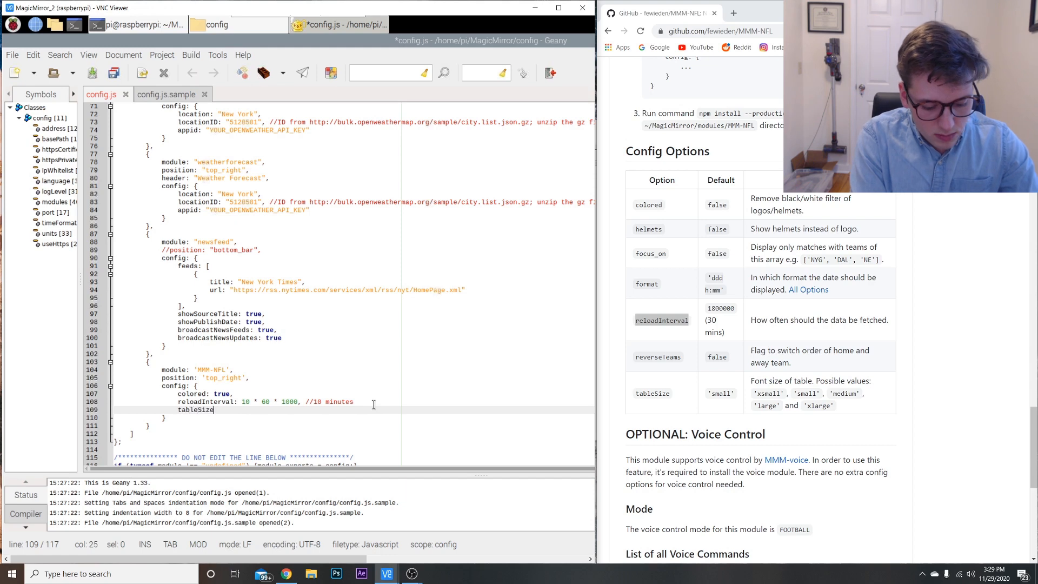
{"action": "type", "text": ":"}
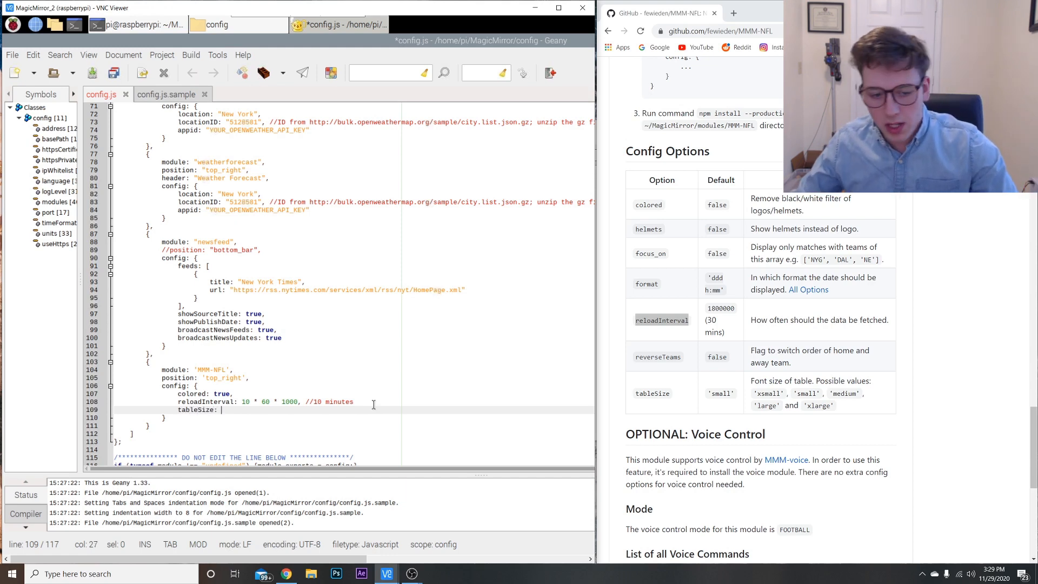
{"action": "type", "text": "smal"}
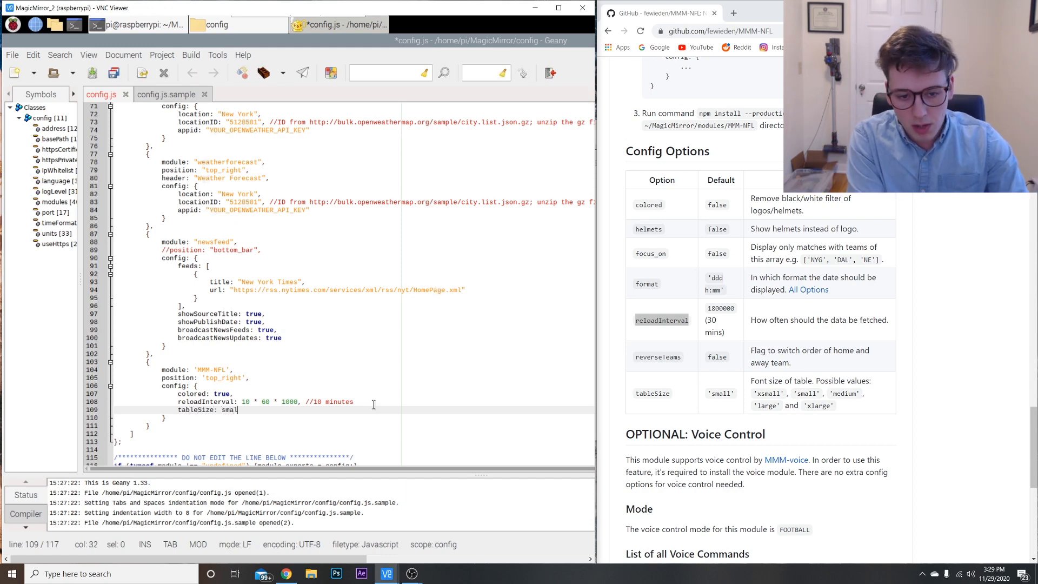
{"action": "type", "text": "l,"}
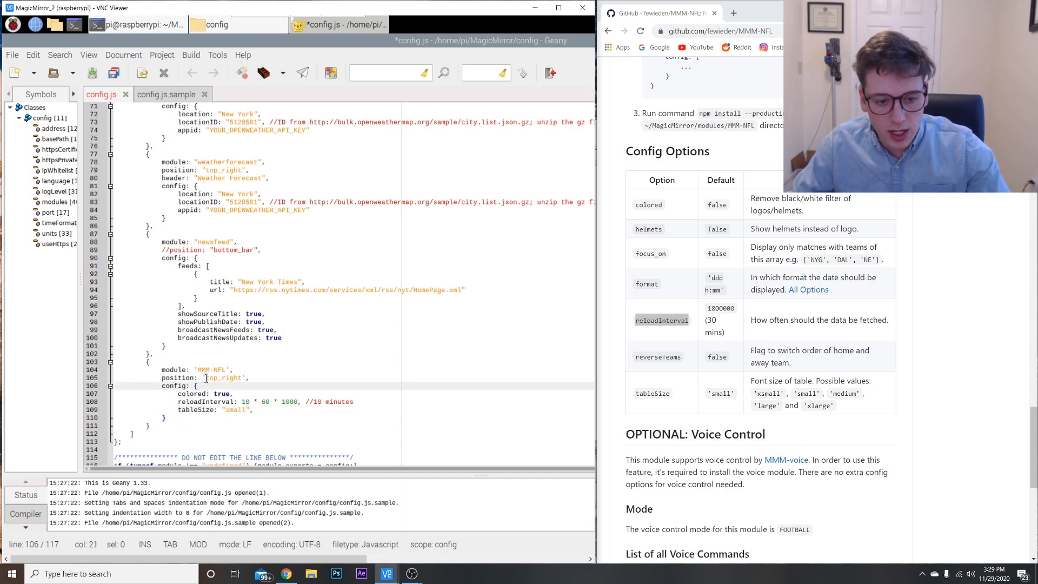
Step: Replace the position top_right with bottom_right and save config.js
{"action": "double_click", "coordinate": [225, 378]}
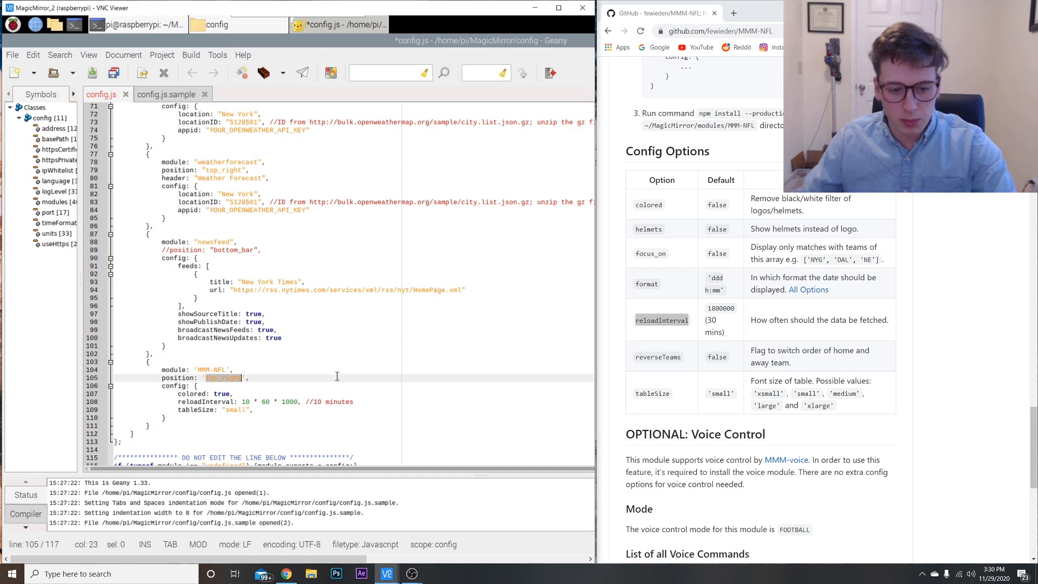
{"action": "type", "text": "bottom"}
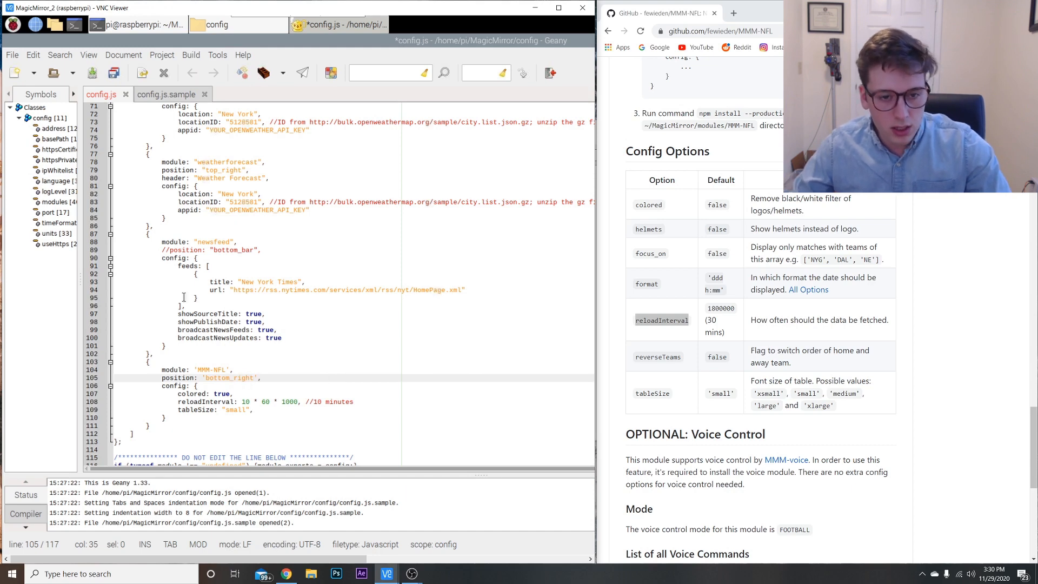
{"action": "left_click", "coordinate": [11, 55]}
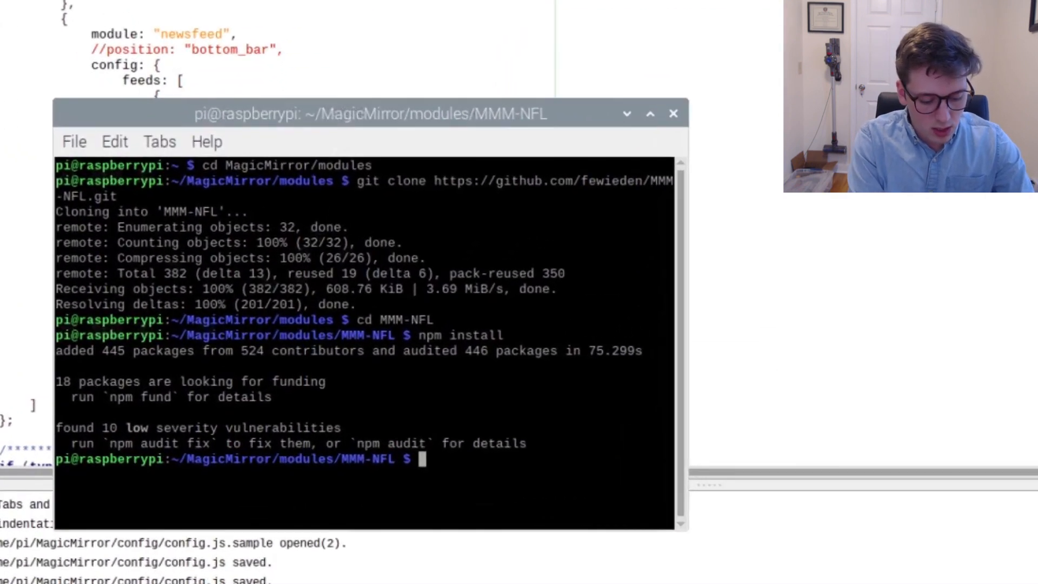
Step: Return to the MagicMirror folder and launch the mirror with npm start
{"action": "type", "text": "cd"}
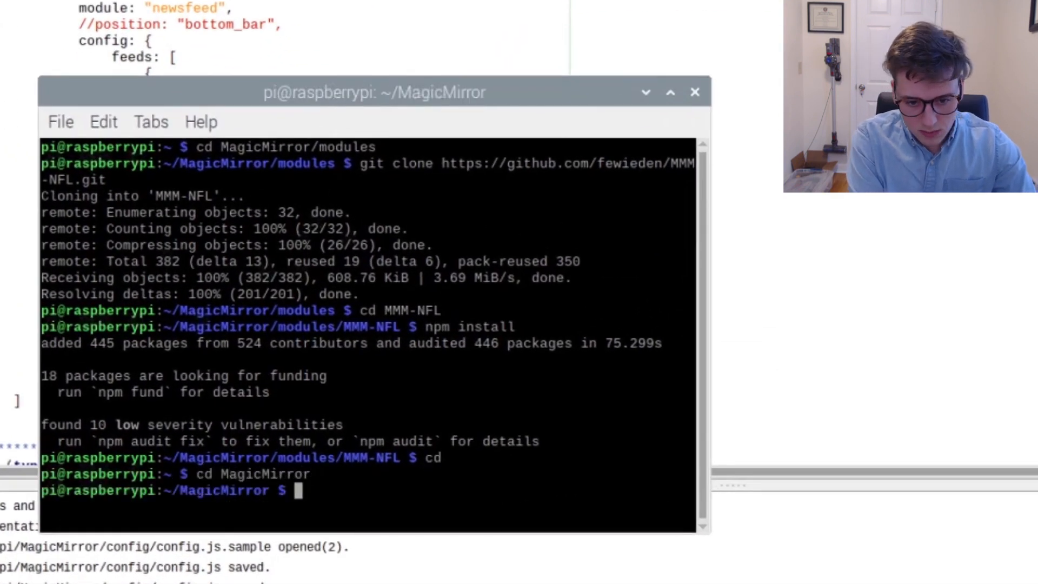
{"action": "type", "text": "npm start"}
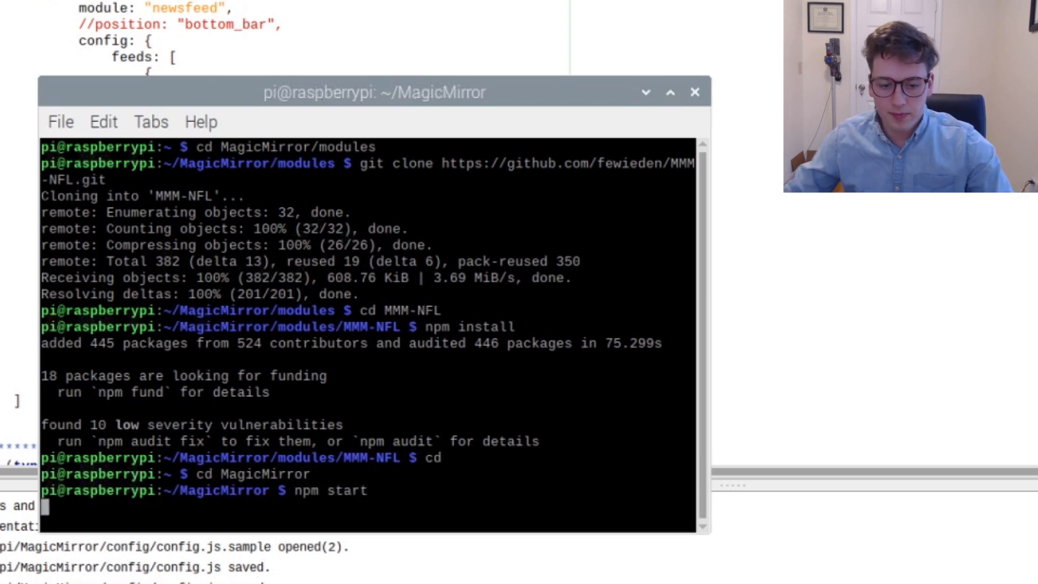